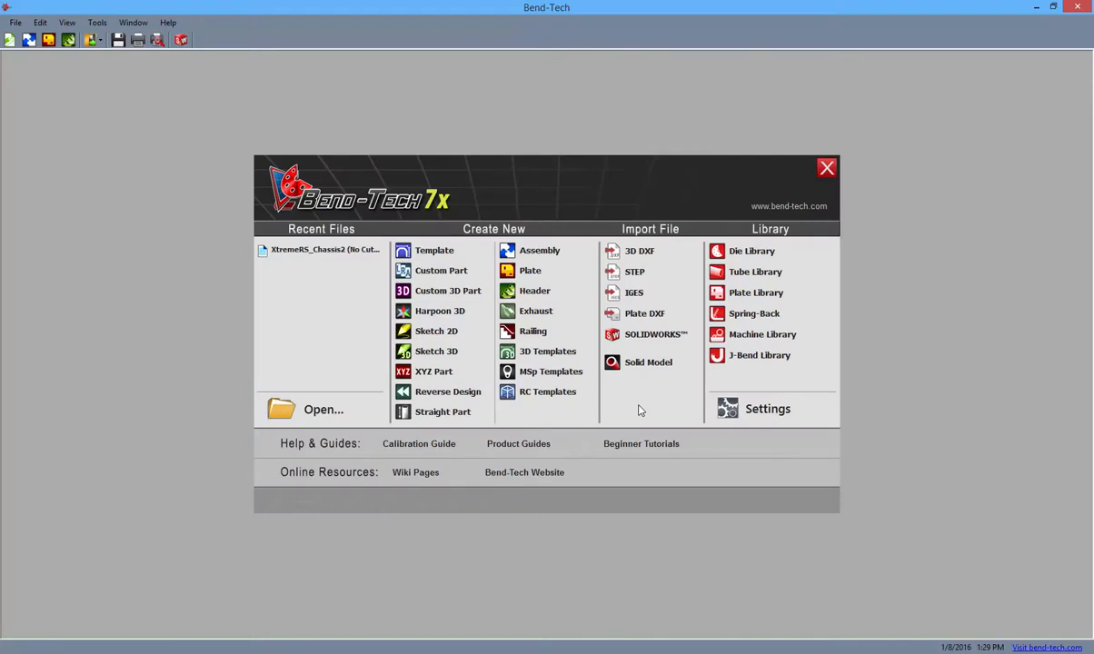
mouse_move(325, 251)
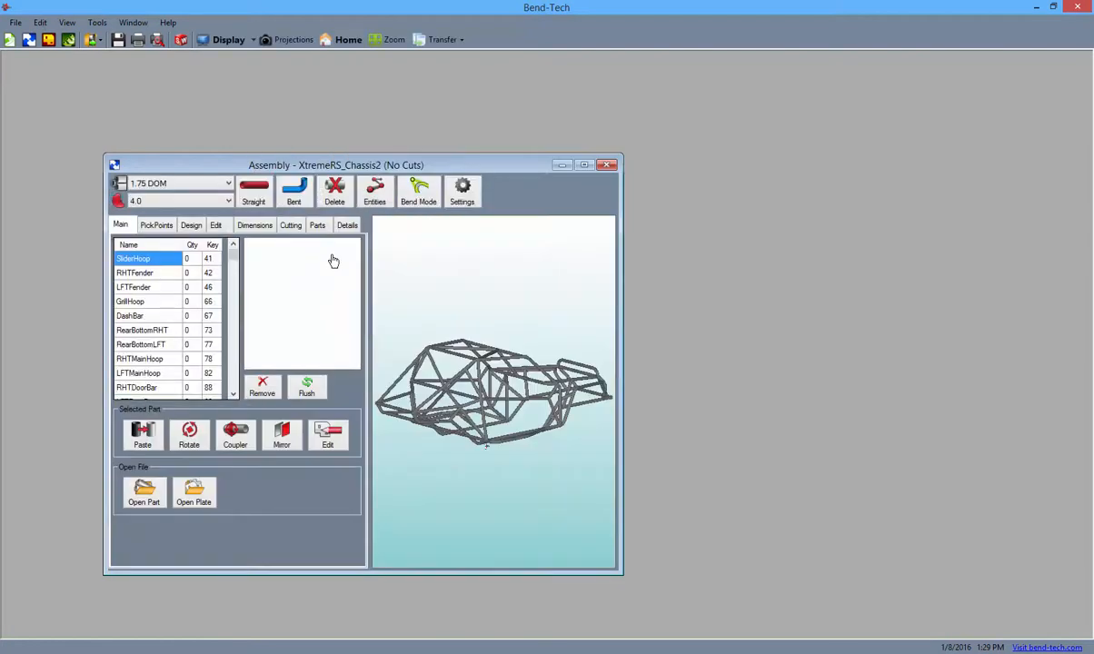
Maximize the XtremeRS_Chassis2 (No Cuts) assembly window to full screen
click(585, 164)
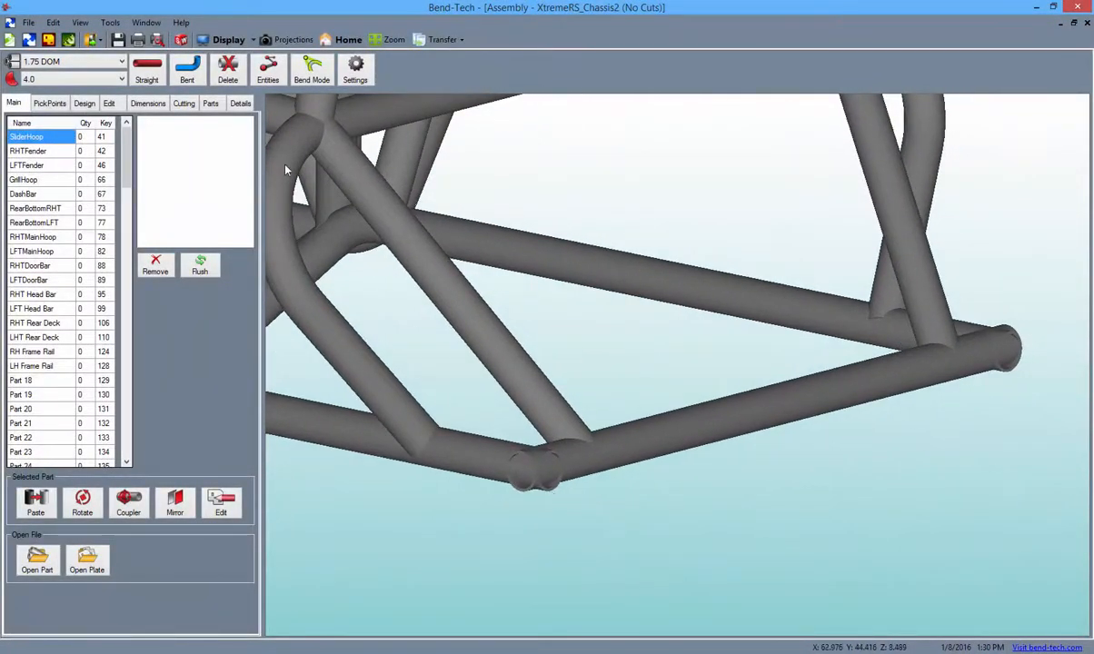
Create a cut joining RH Frame Rail and Straight 49 at 225° with 0.875 setback
click(183, 102)
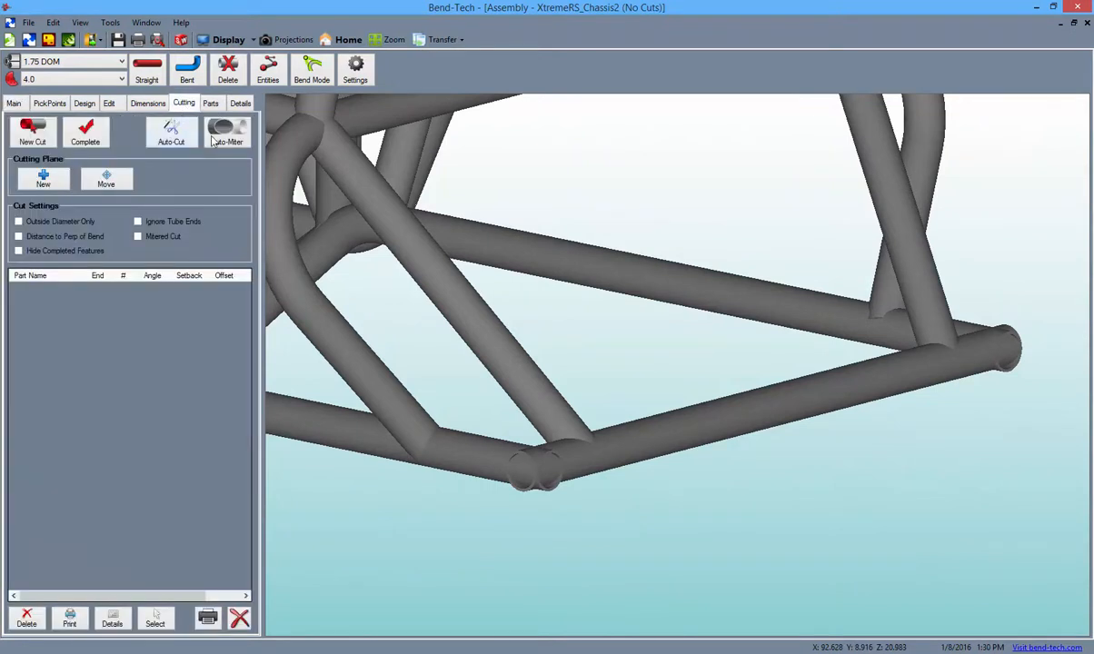
mouse_move(225, 141)
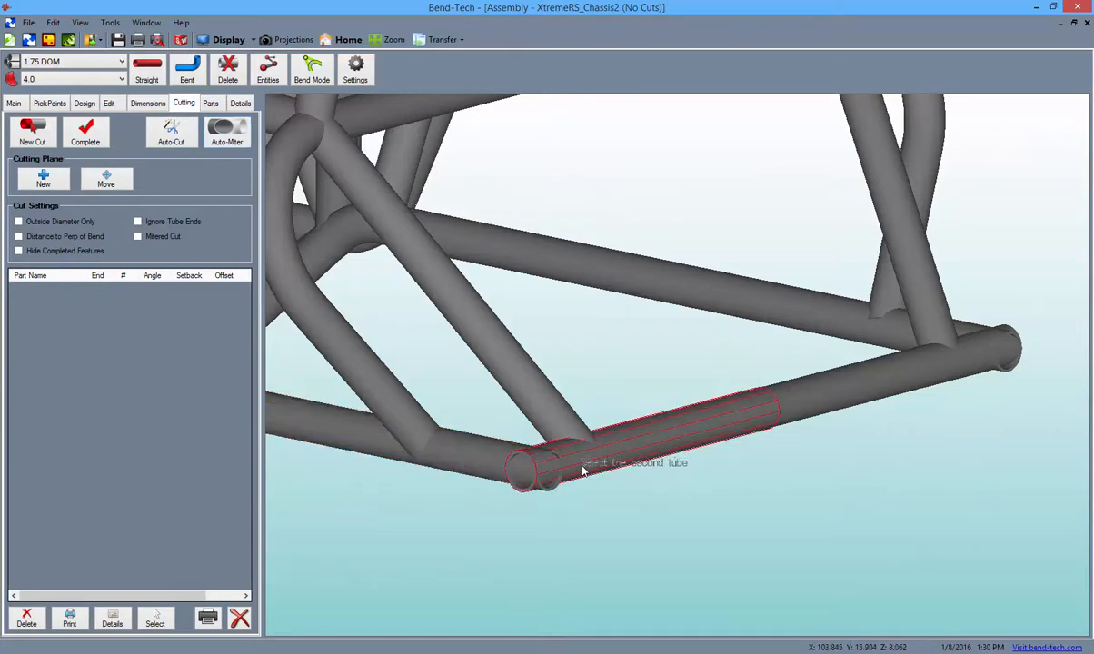
click(545, 482)
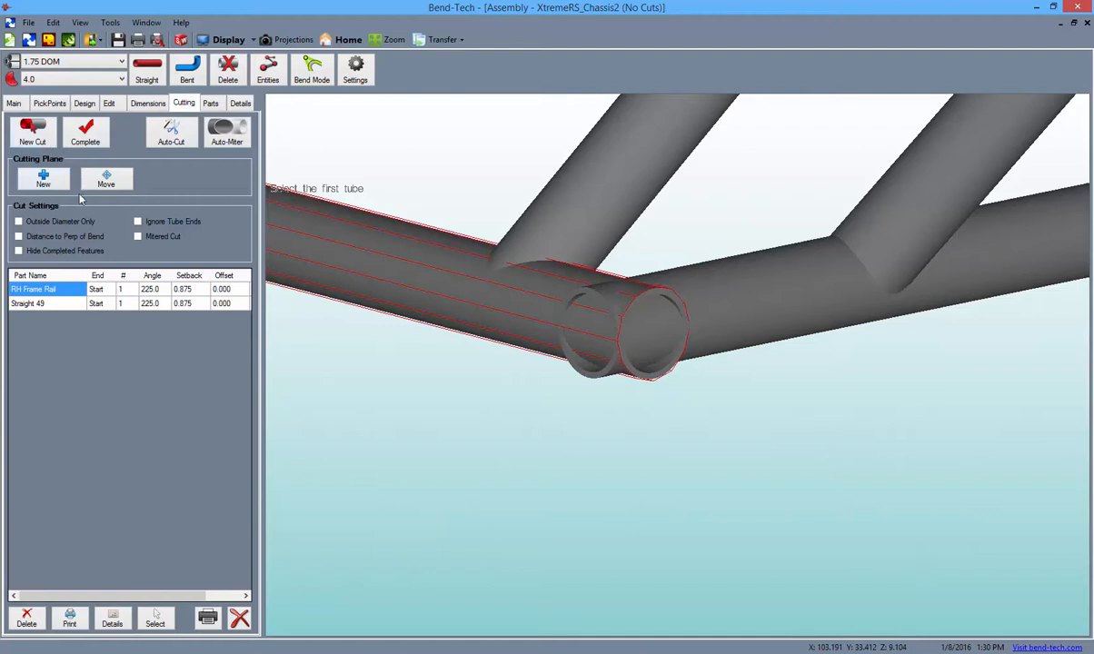
Add mitered outside-diameter cuts on Straight 49 end and LH Frame Rail start at 225°
click(138, 236)
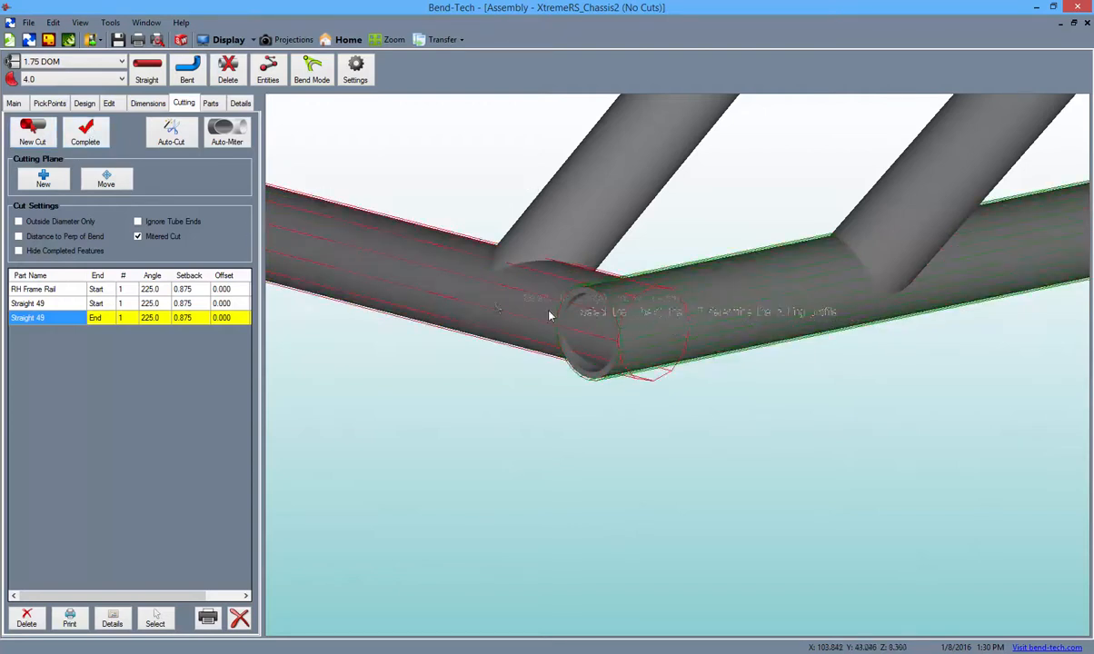
click(85, 131)
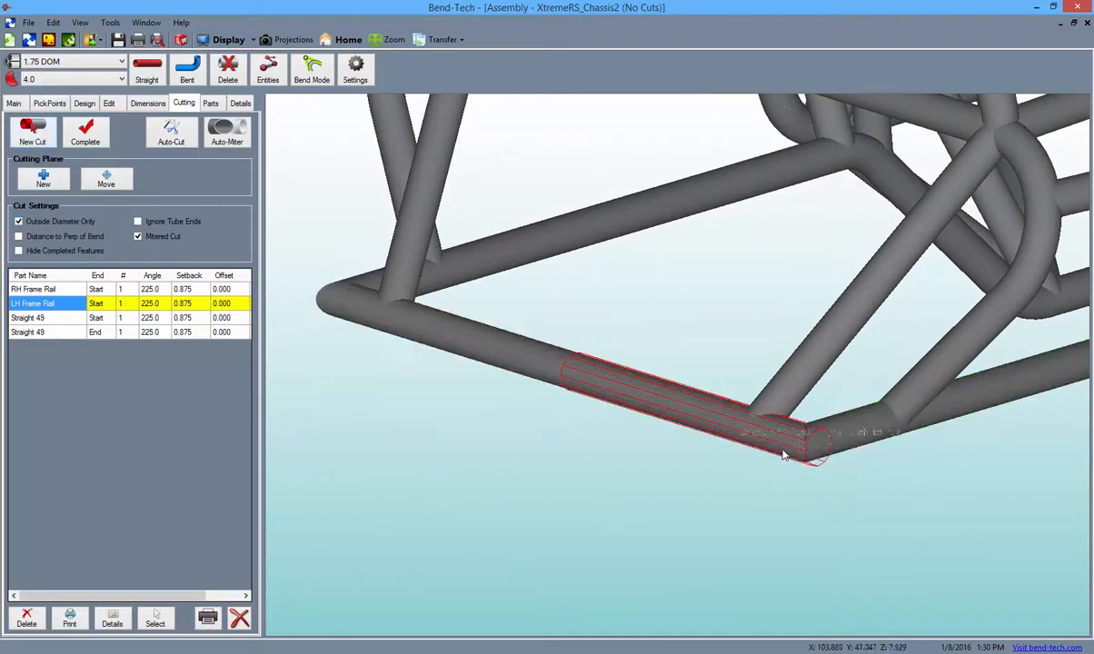
Start a new non-mitered cut and pick the lower rail as the tube to cut
click(86, 131)
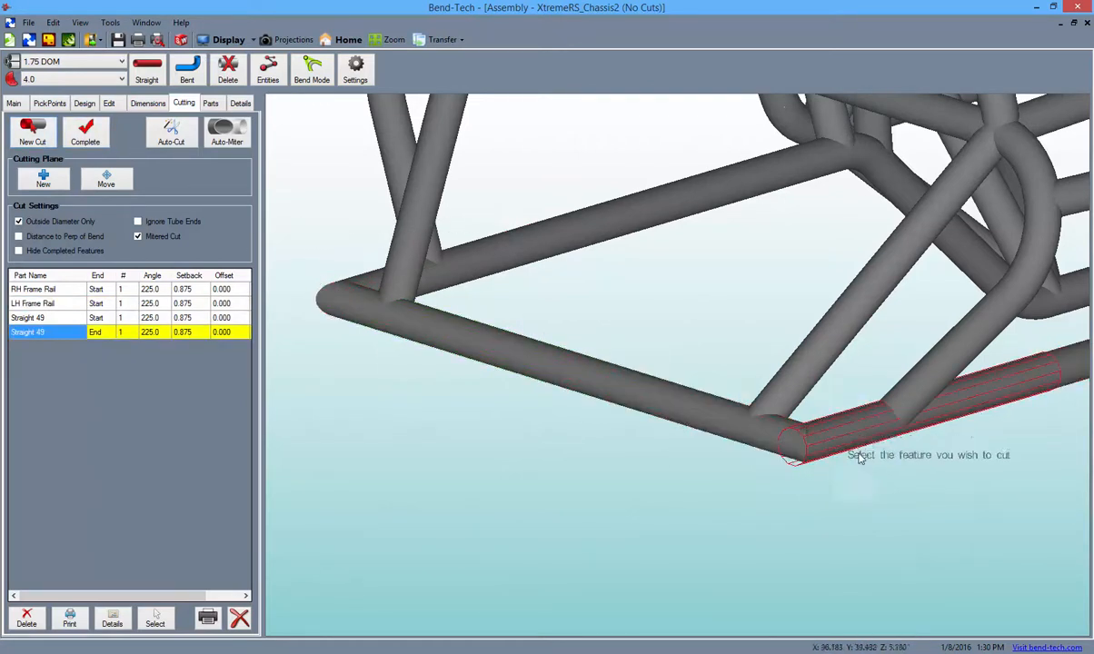
click(86, 131)
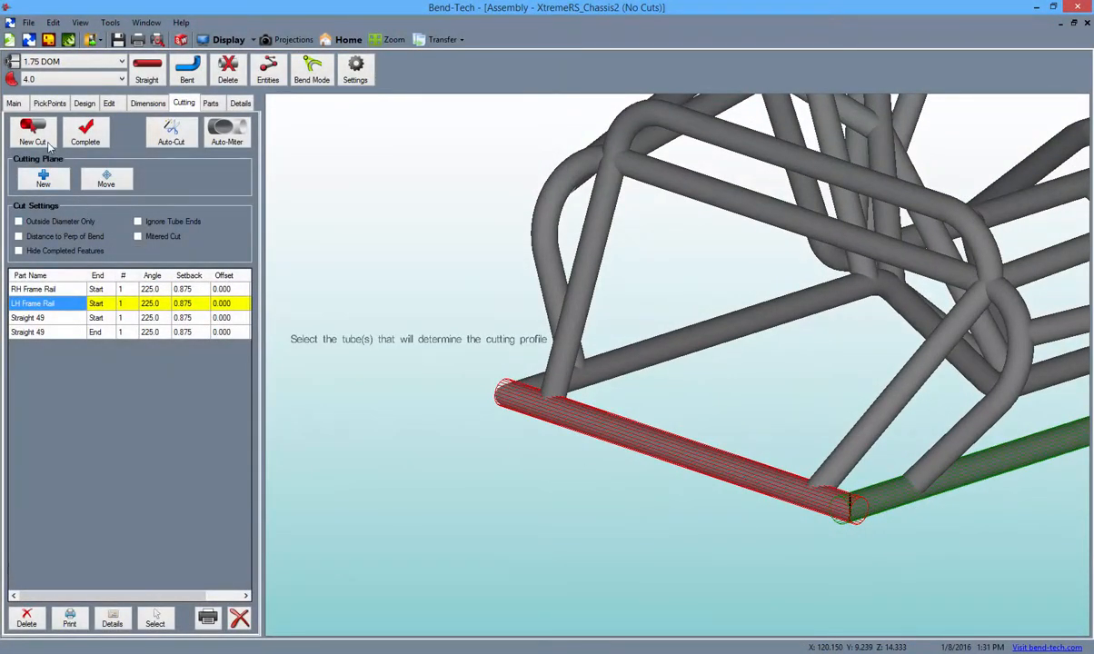
Pick the profile tube for Straight 38 and 39 cuts and review the cut pattern
click(33, 131)
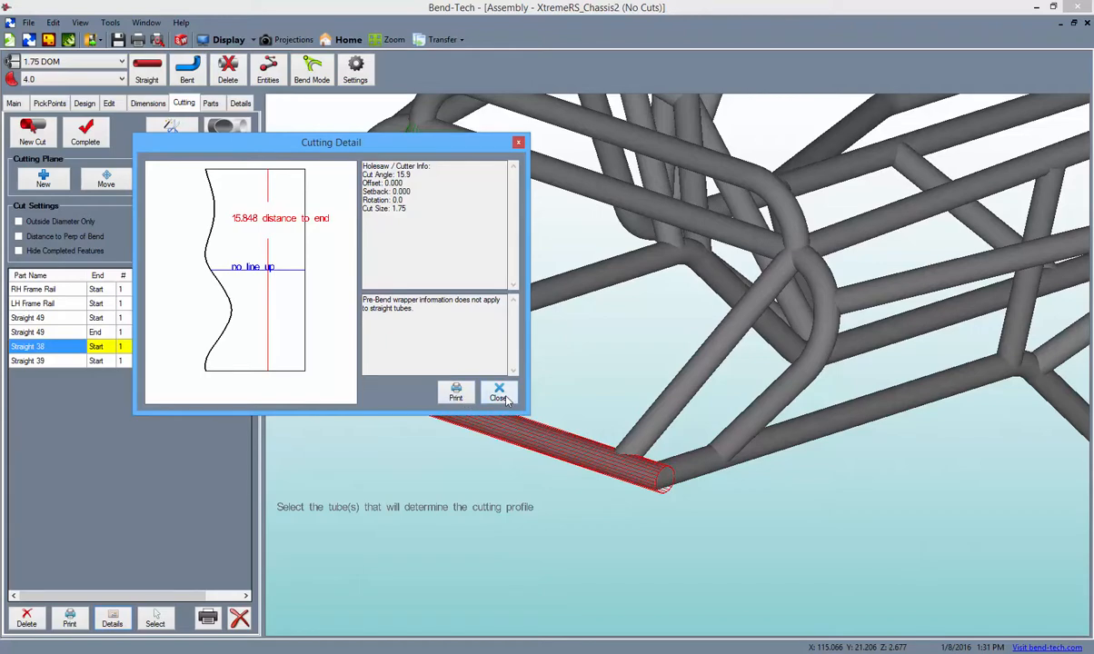
click(498, 393)
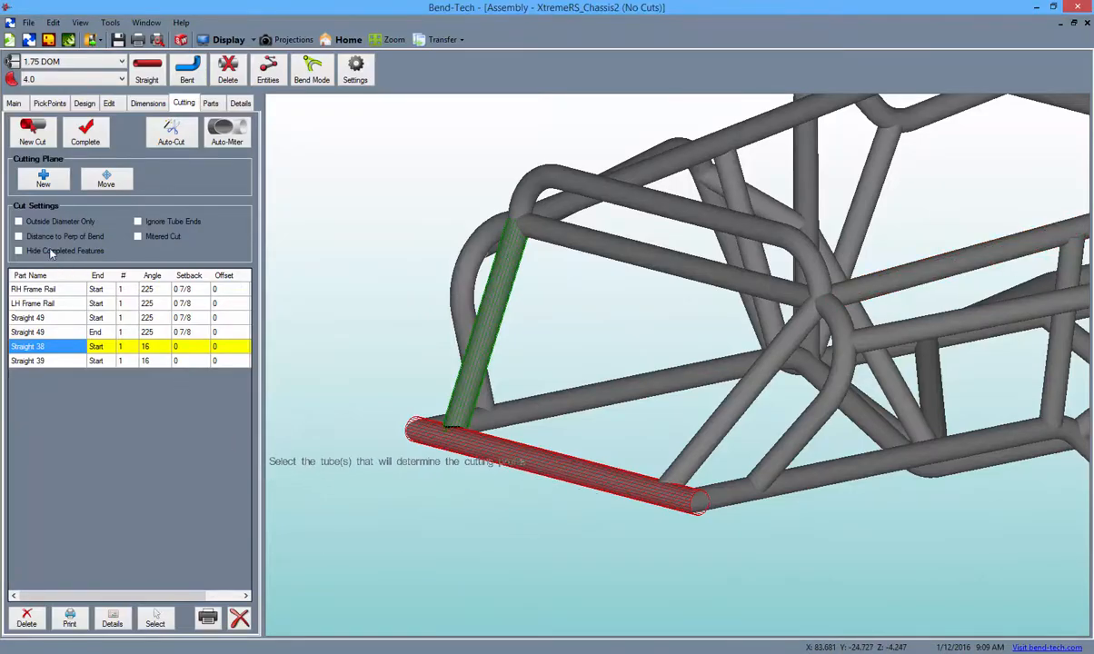
Create a 16° GillHoop start cut measured from the bend and review its cutting detail
click(18, 236)
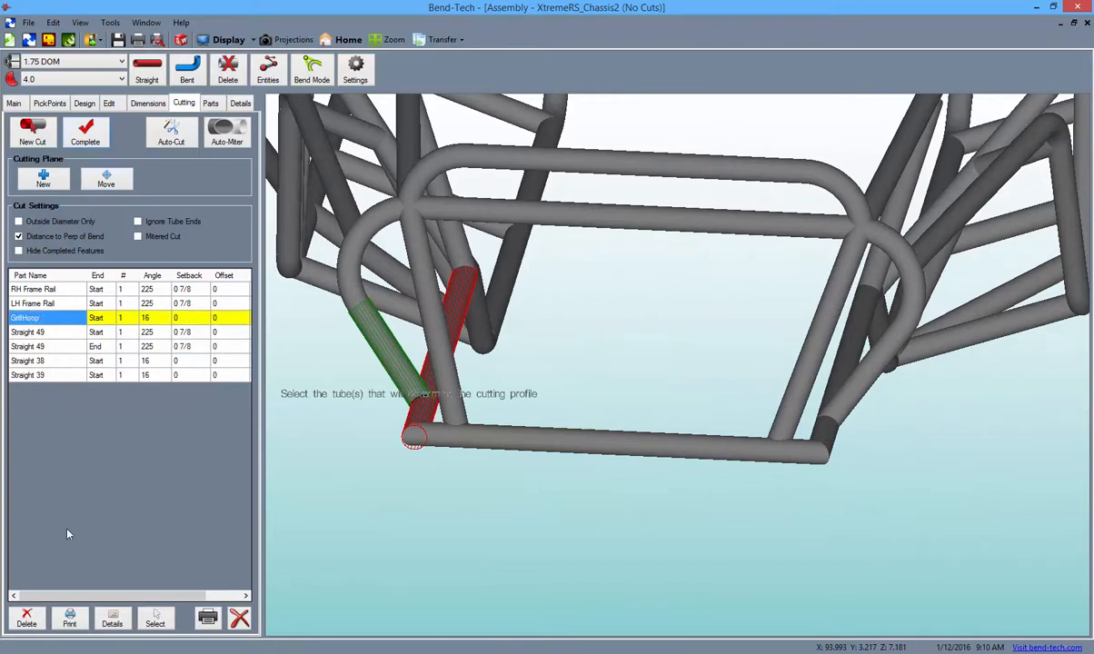
click(113, 617)
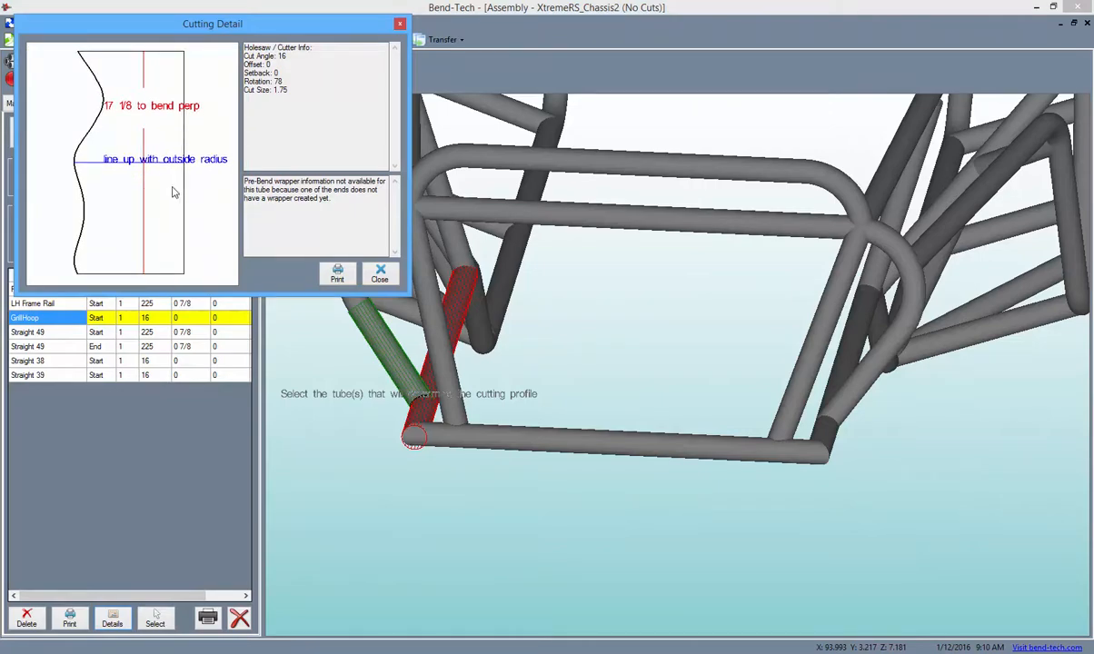
click(380, 273)
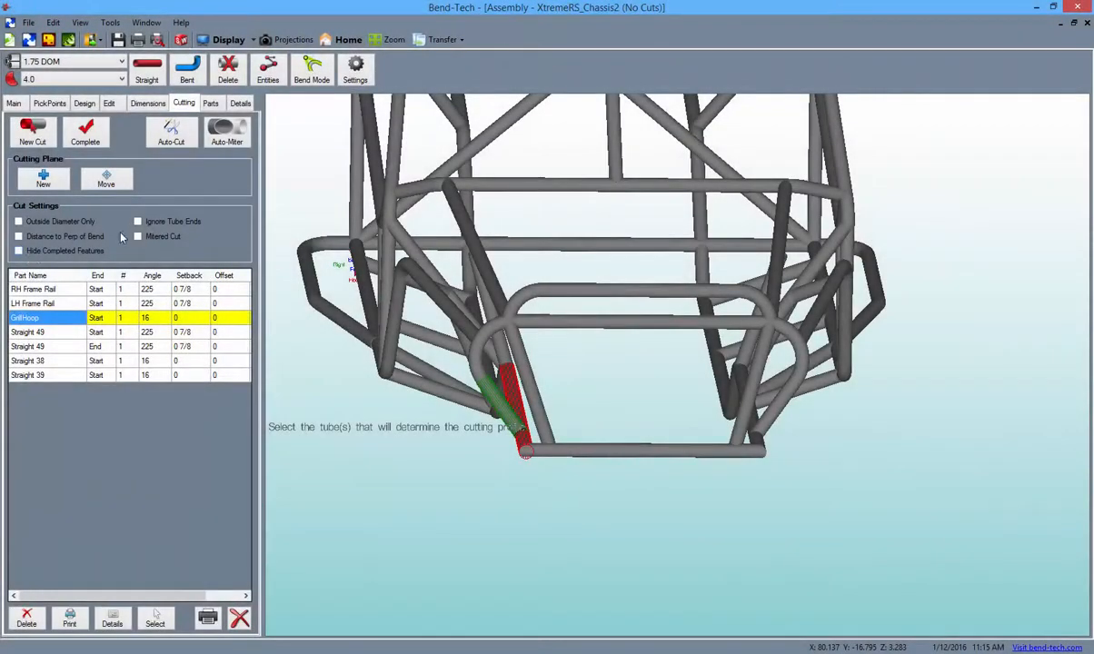
click(138, 221)
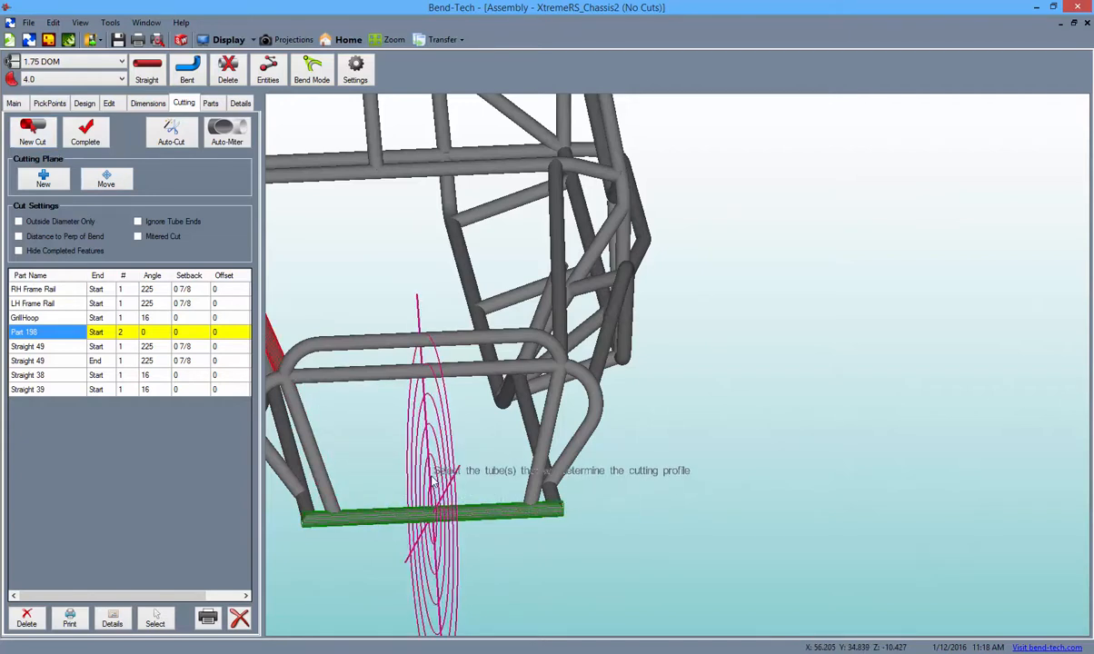
Cut the bottom Straight 49 tube with the plane at 16° and review its cutting detail
click(85, 130)
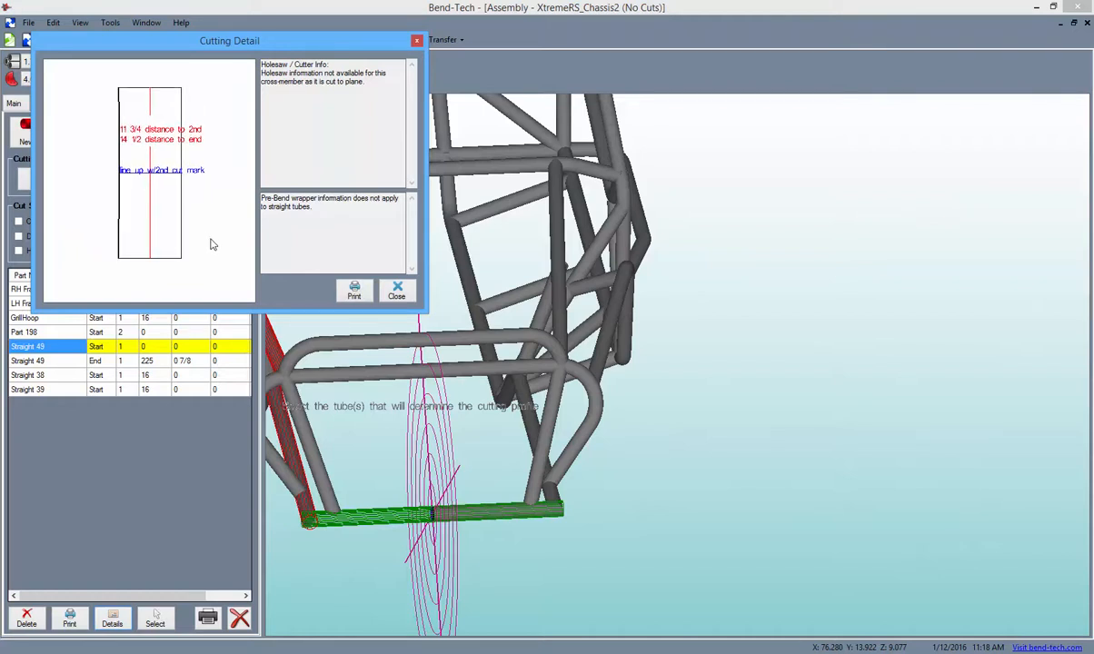
click(396, 291)
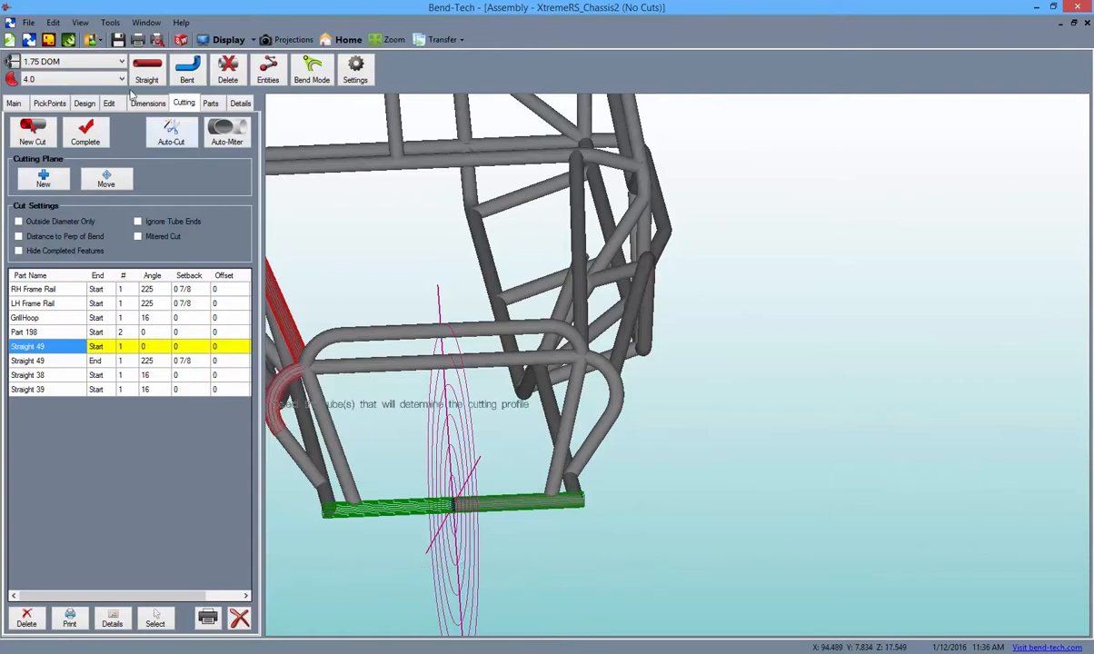
click(111, 22)
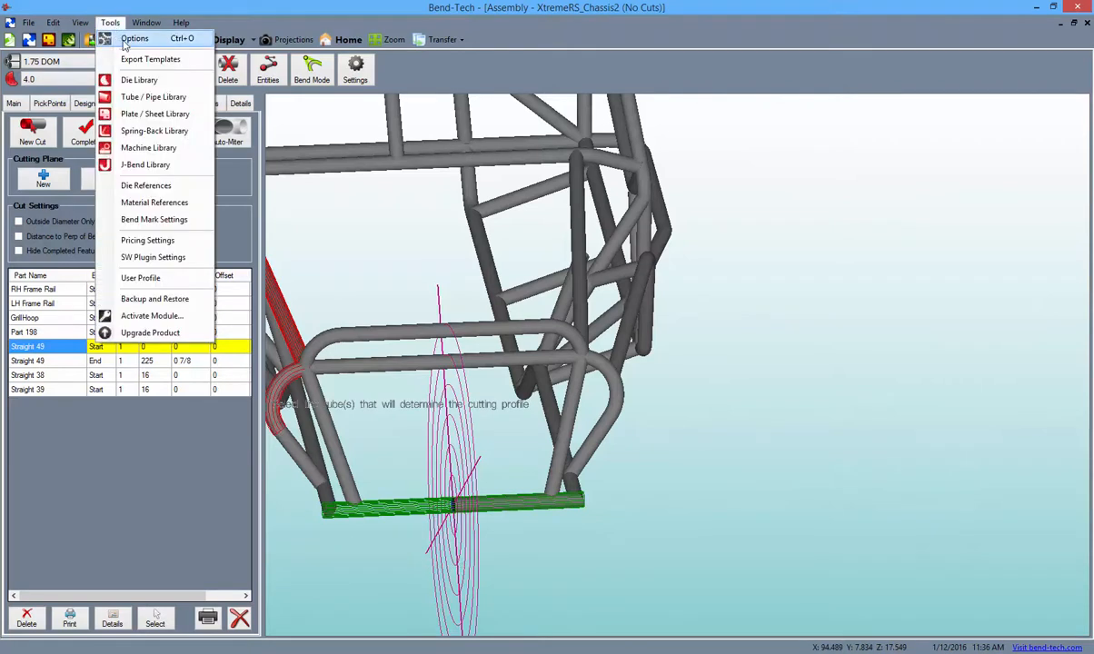
click(134, 38)
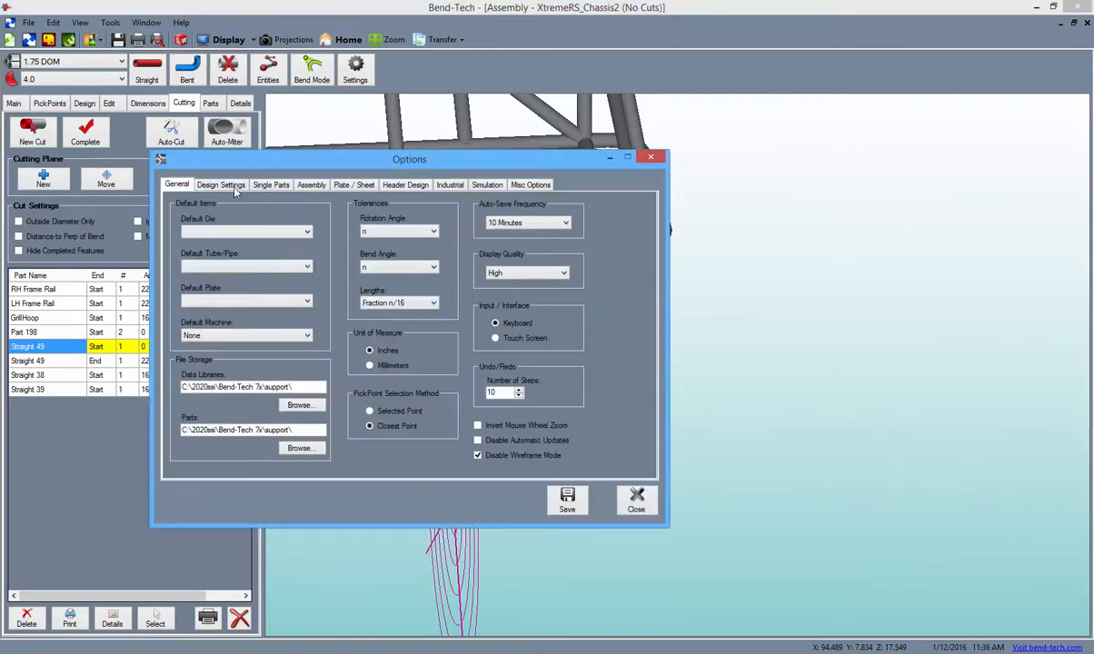
click(310, 186)
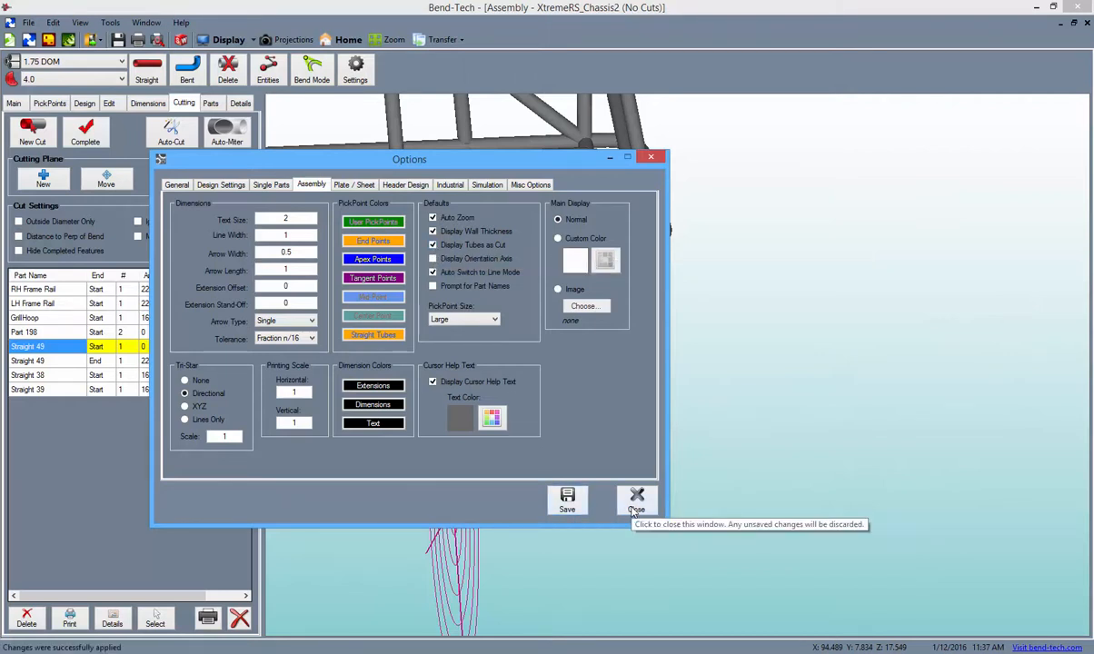
click(636, 500)
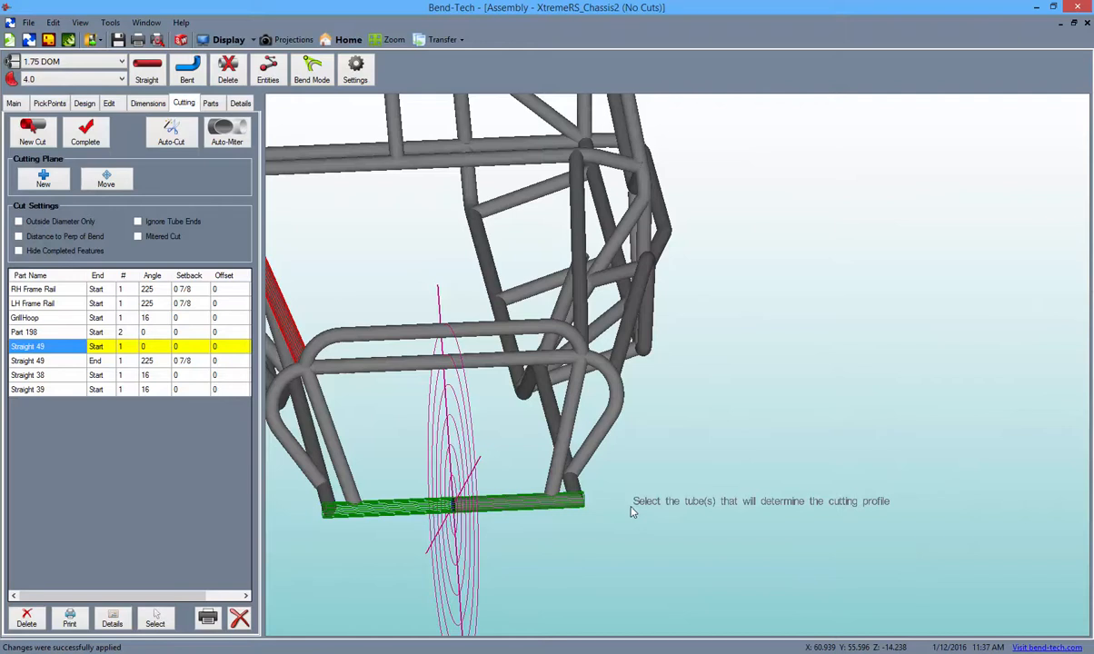
mouse_move(356, 71)
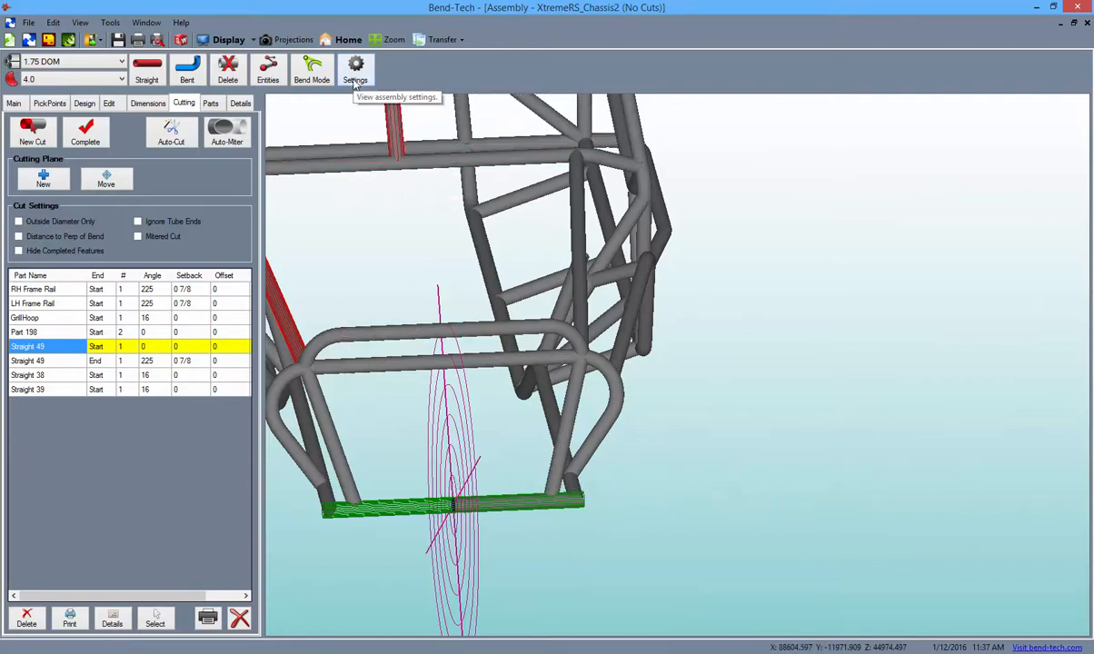
click(356, 69)
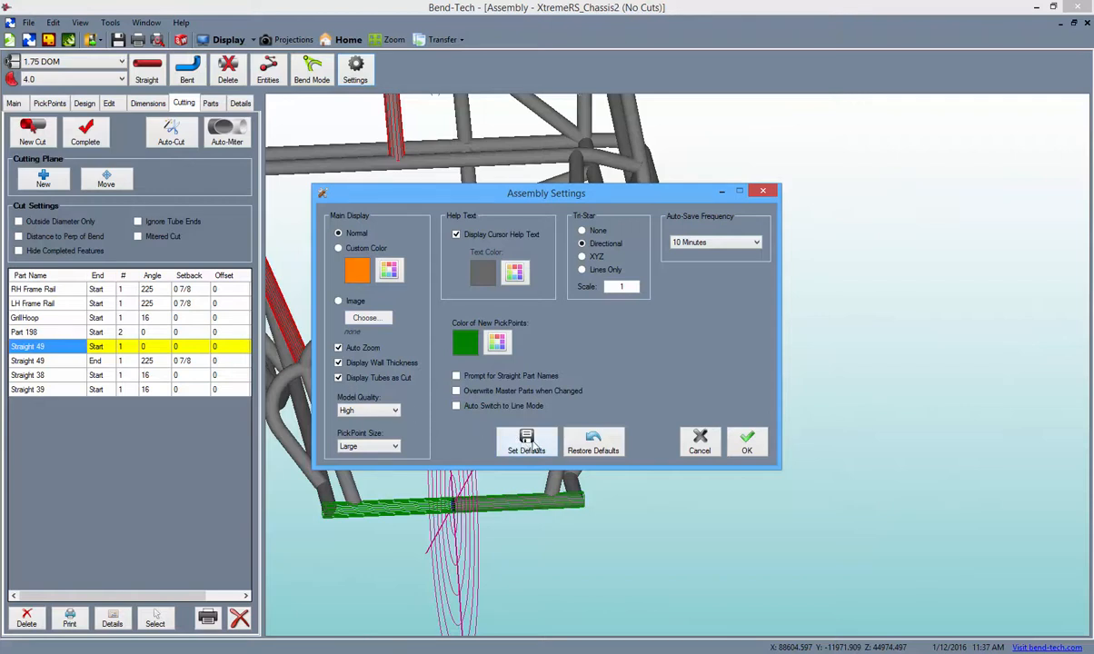
click(747, 445)
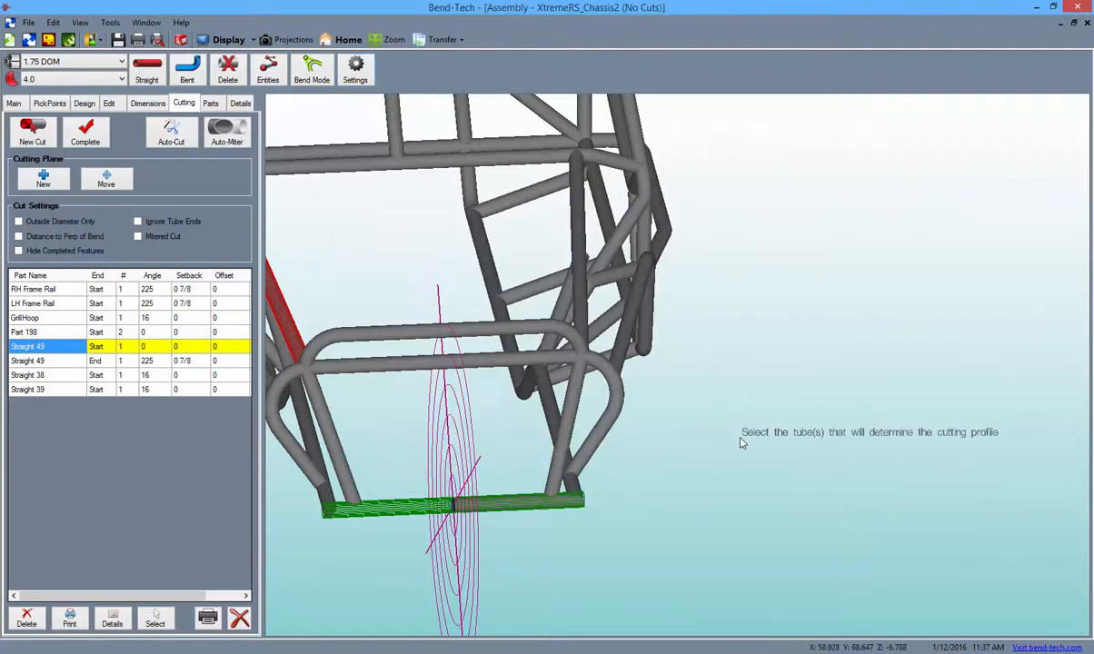